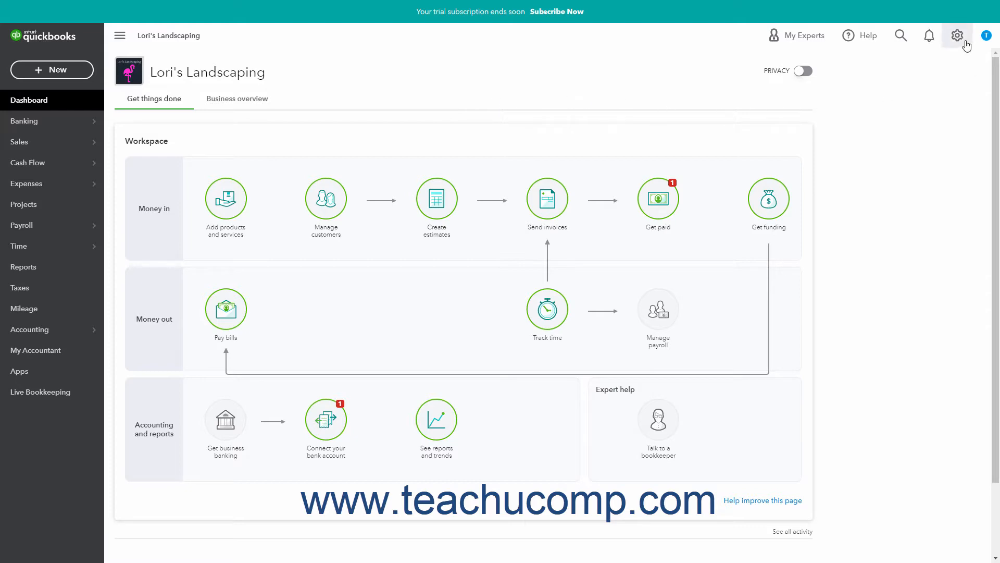
Step: Open the Chart of Accounts for Lori's Landscaping from the gear menu
click(957, 35)
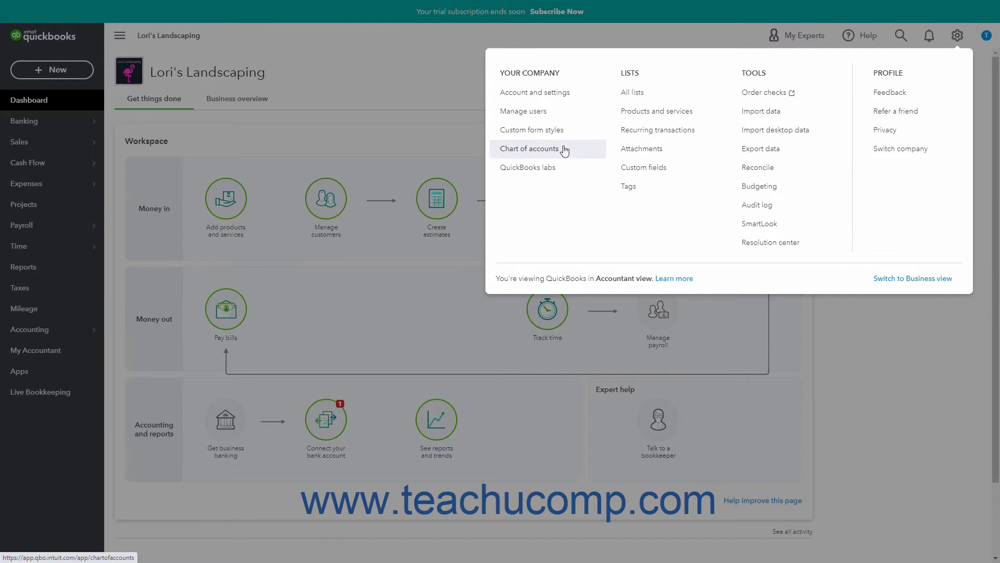
click(529, 149)
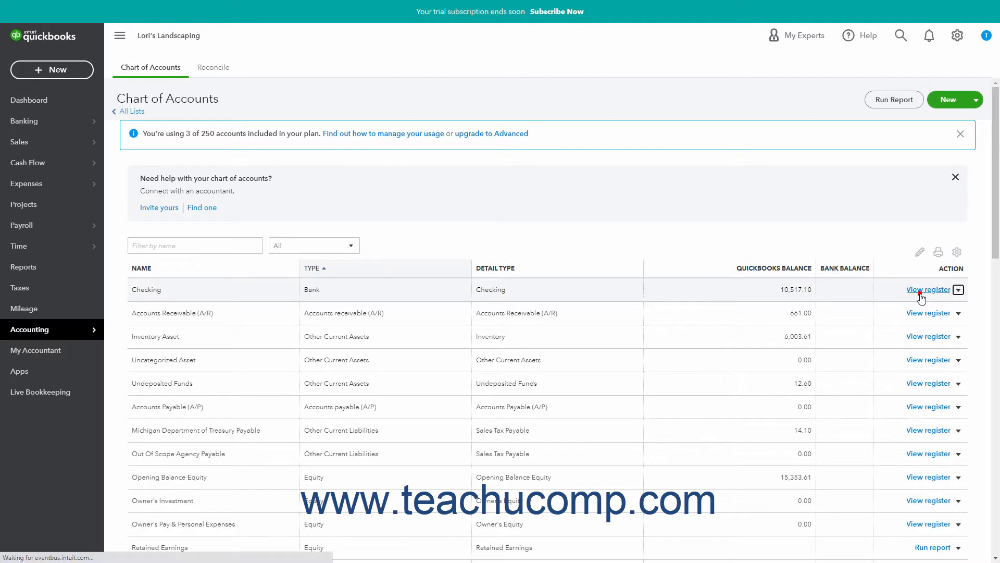
Step: Open the Checking register, switch briefly to Accounts Receivable, then return to Checking
click(928, 288)
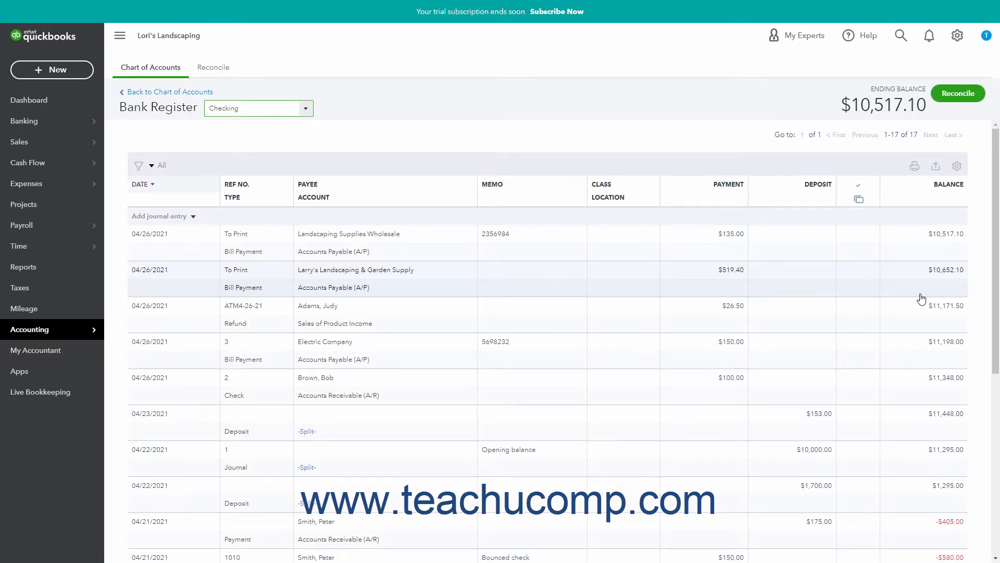
mouse_move(876, 304)
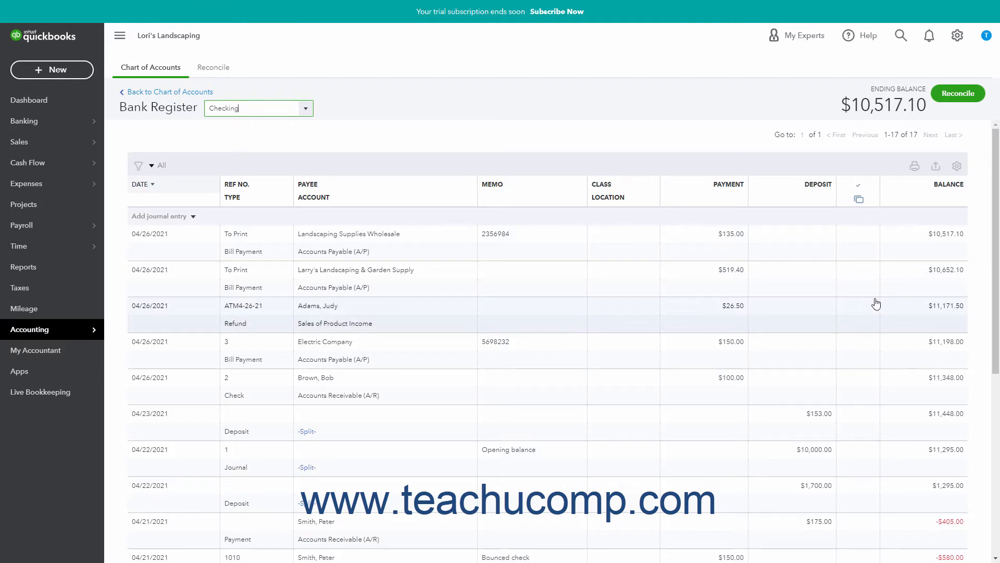
mouse_move(637, 205)
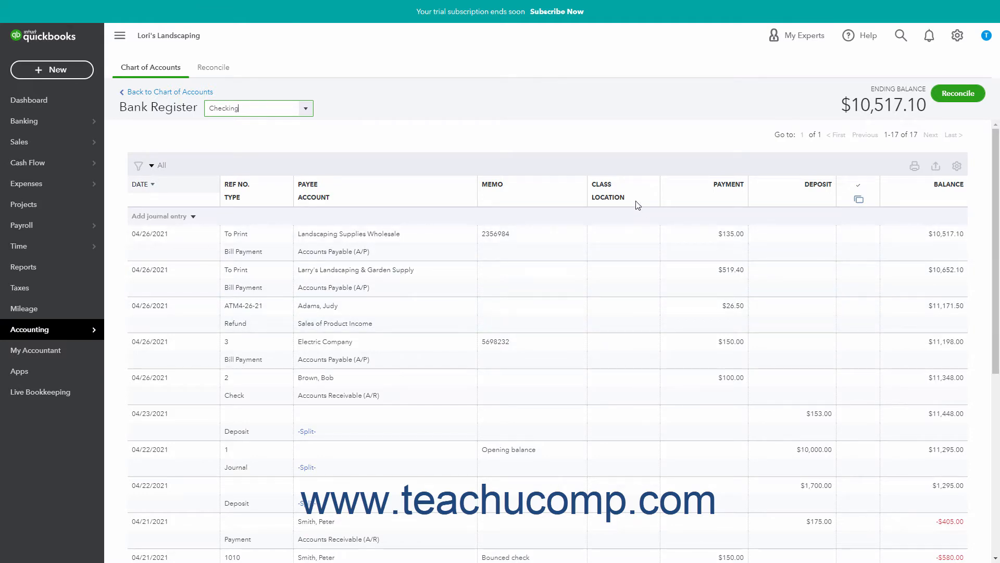
click(305, 107)
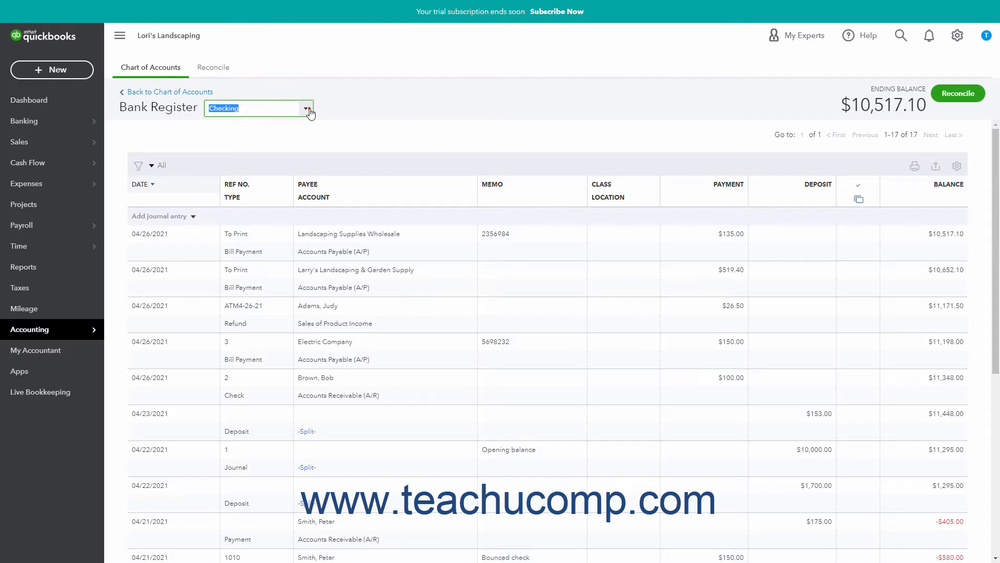
click(306, 108)
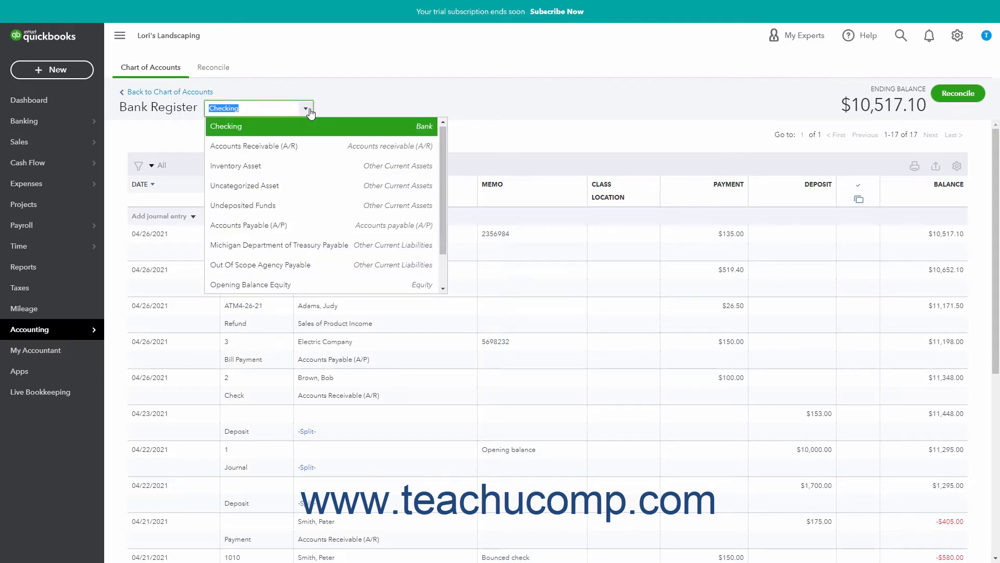
mouse_move(262, 149)
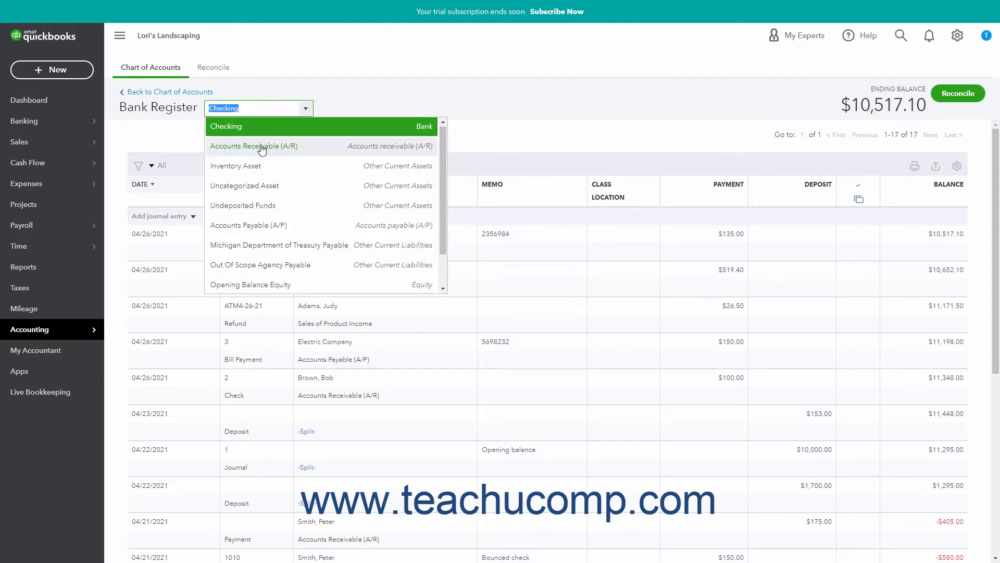
click(253, 146)
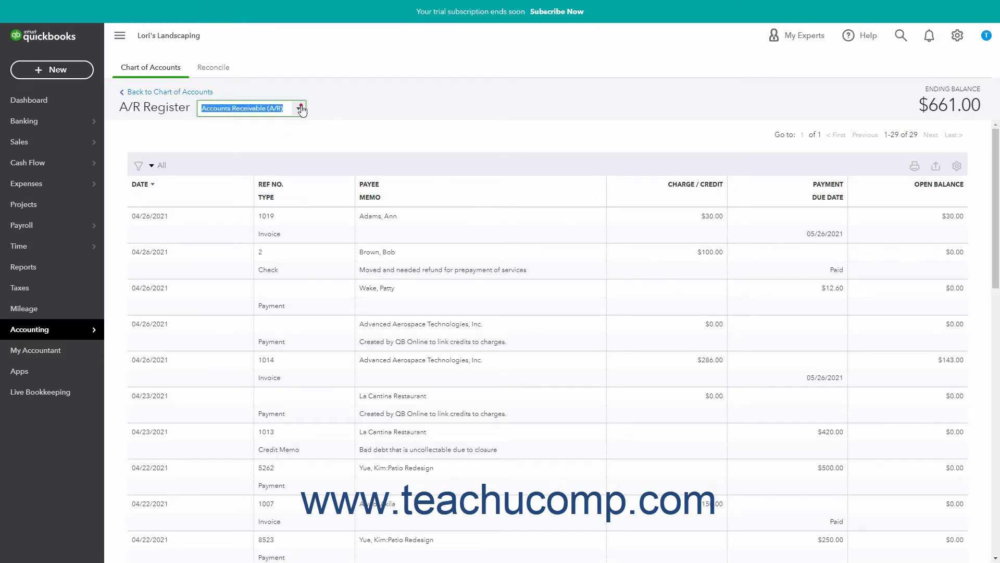
click(305, 108)
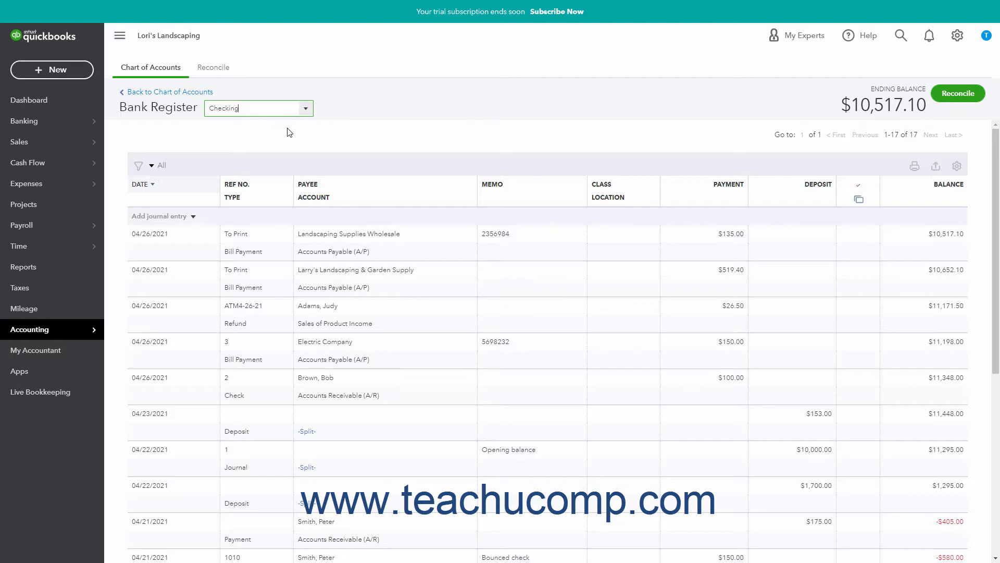
mouse_move(141, 184)
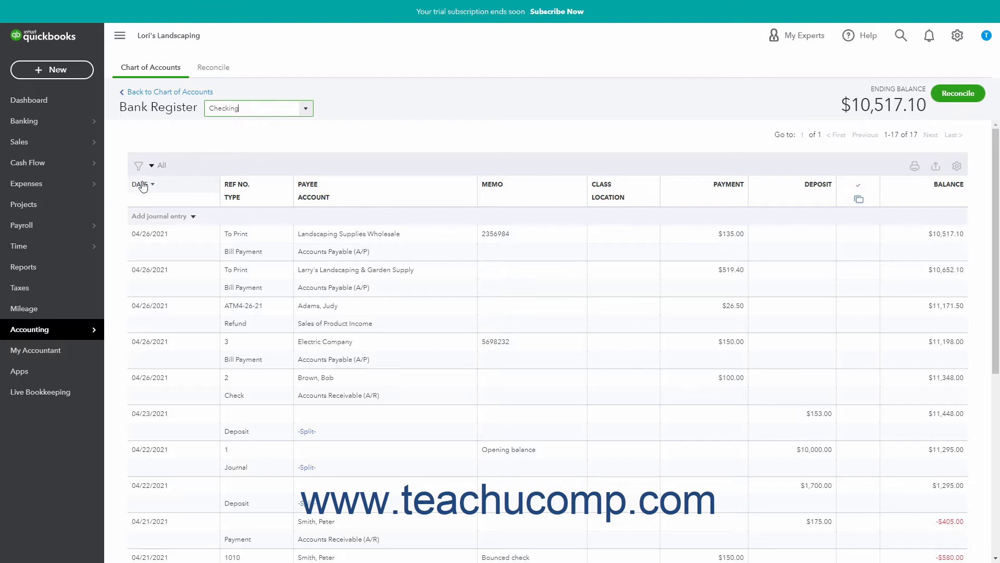
click(138, 185)
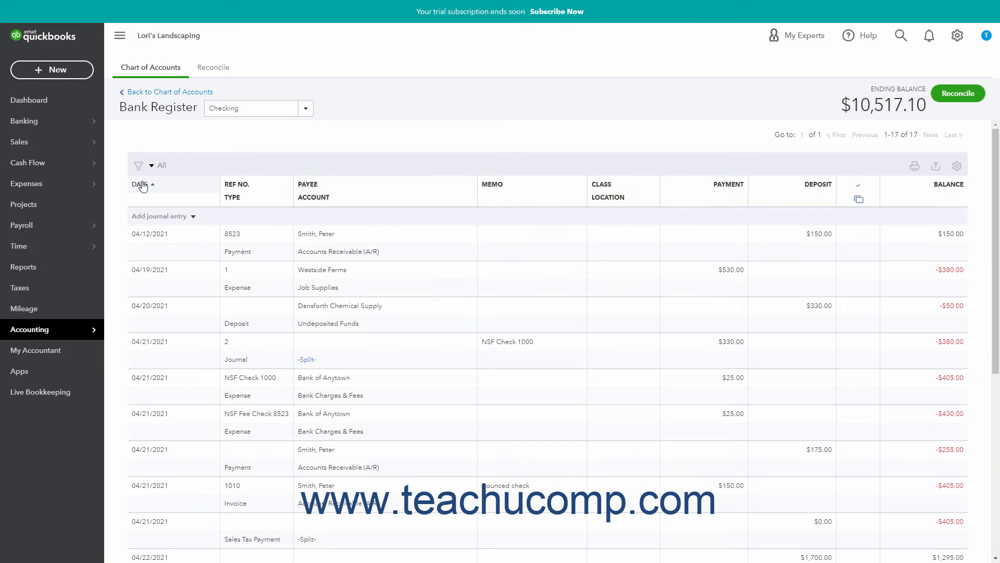
click(138, 185)
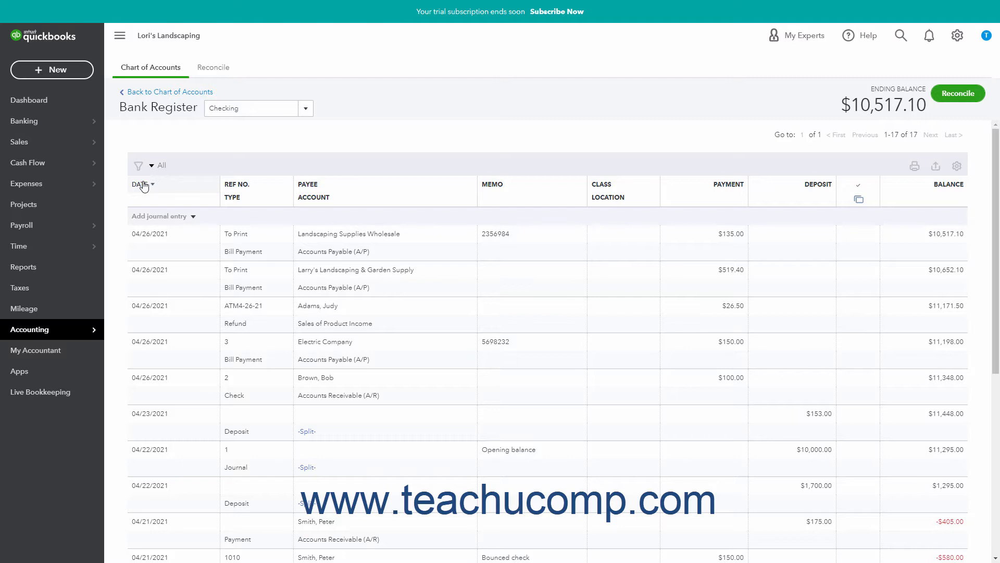
click(142, 184)
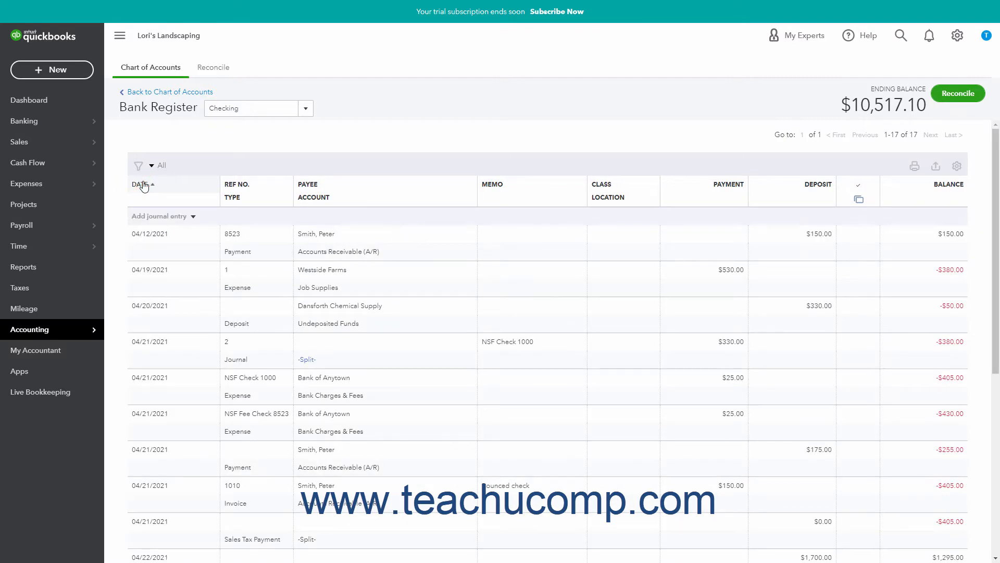
click(143, 180)
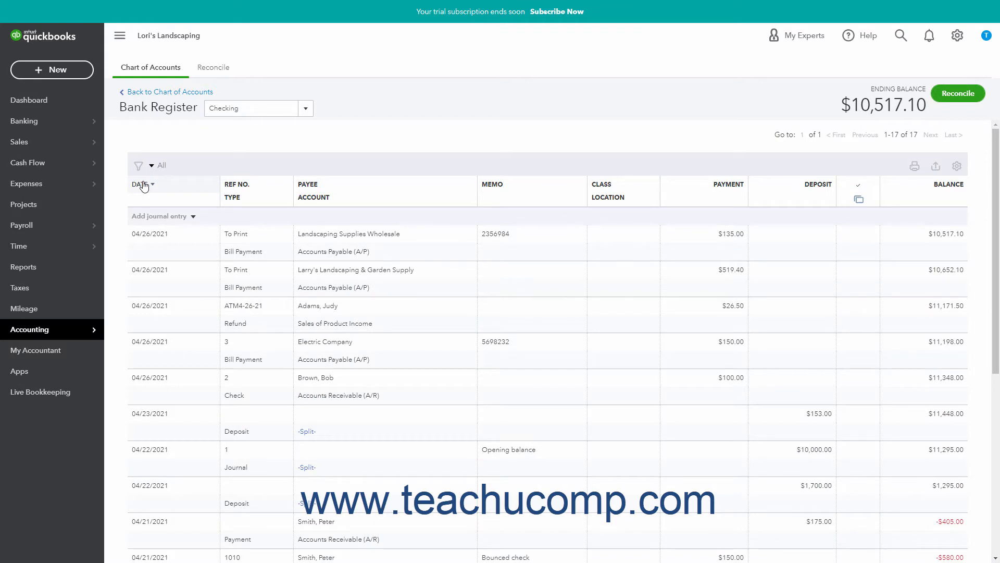
mouse_move(225, 194)
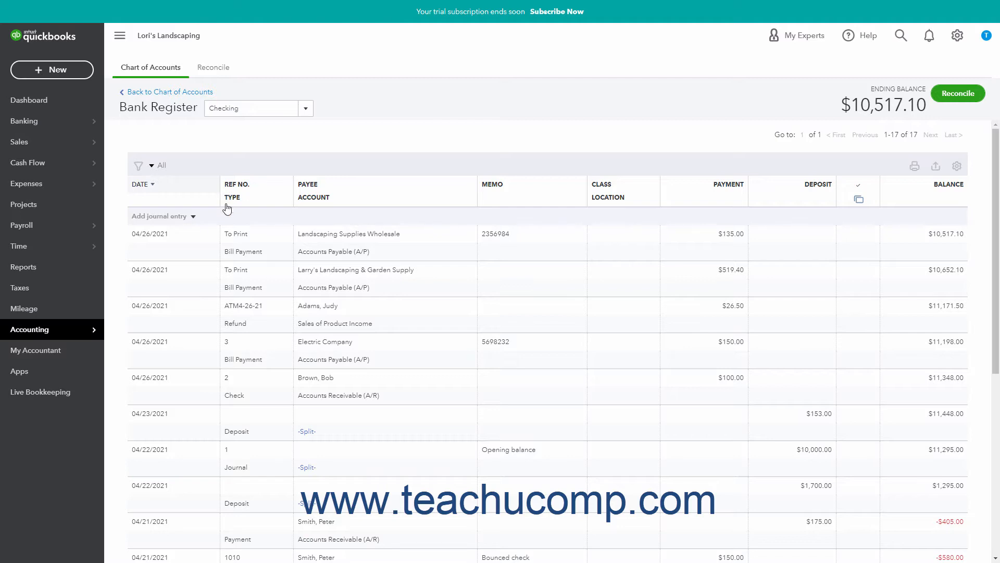
click(233, 197)
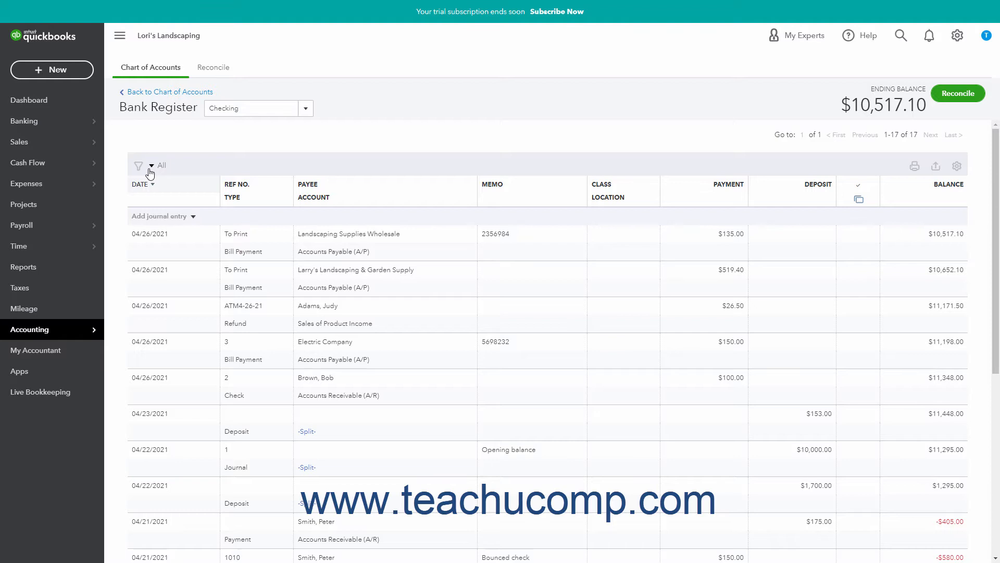
click(150, 167)
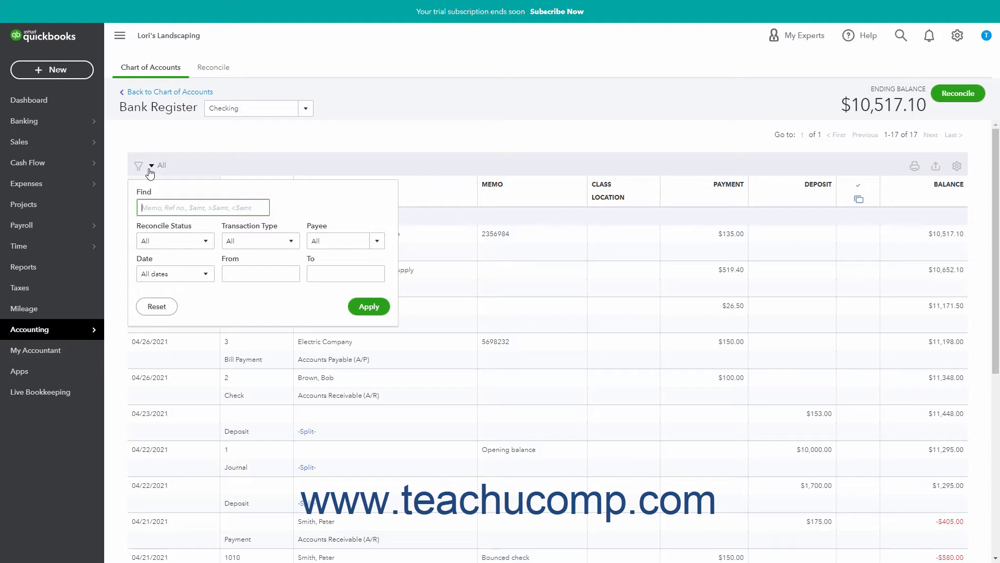
click(174, 240)
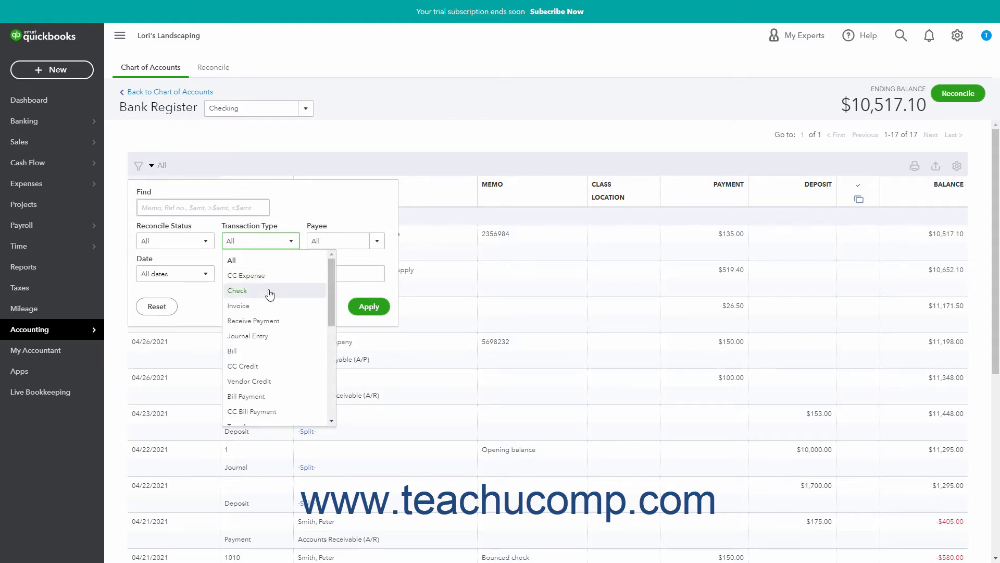
click(237, 291)
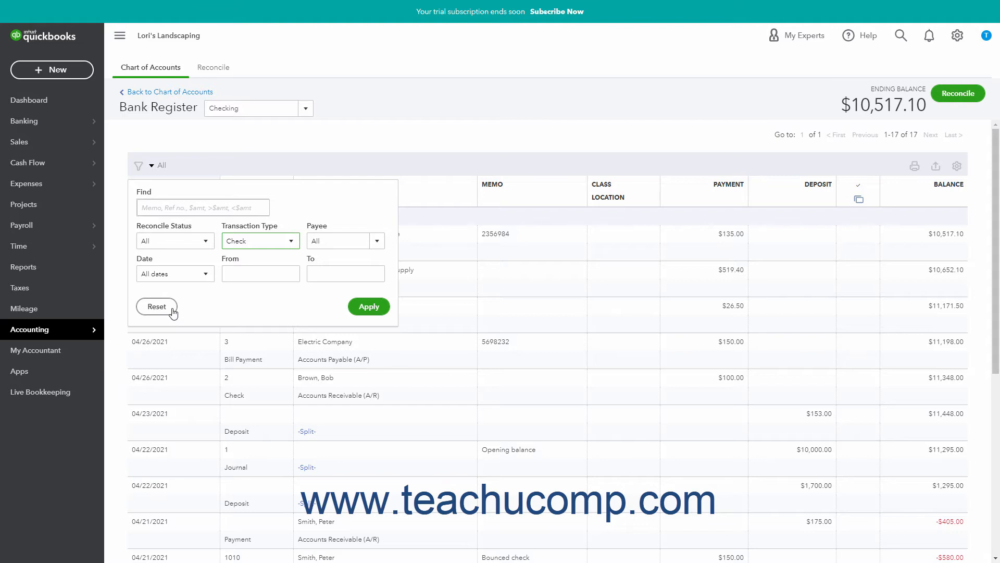
click(368, 306)
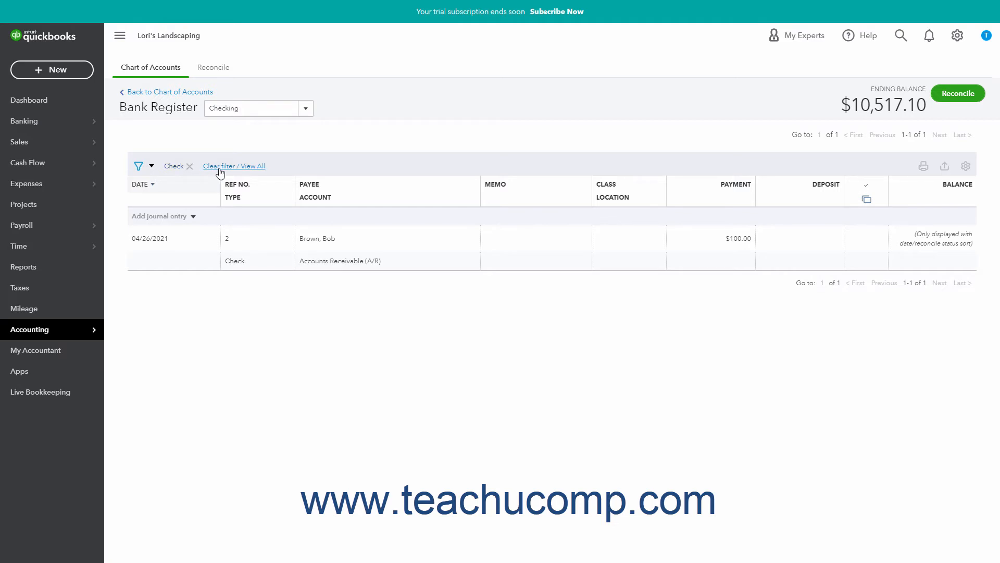
click(232, 166)
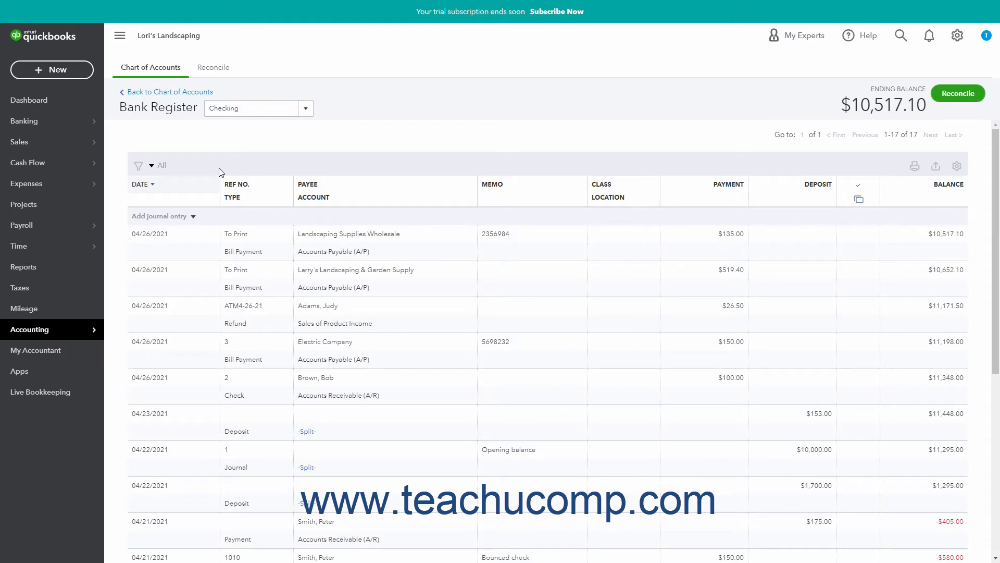
mouse_move(224, 174)
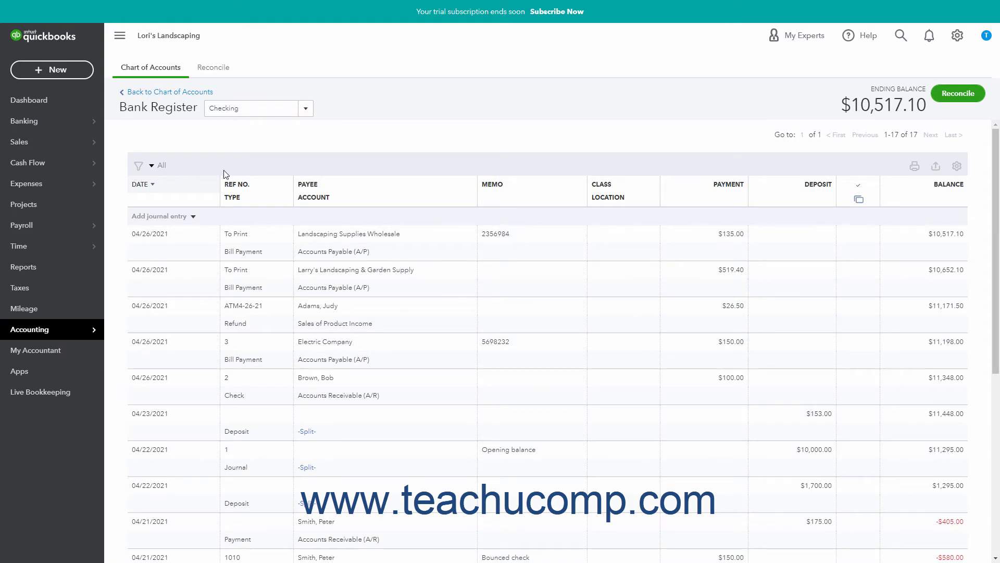
mouse_move(915, 165)
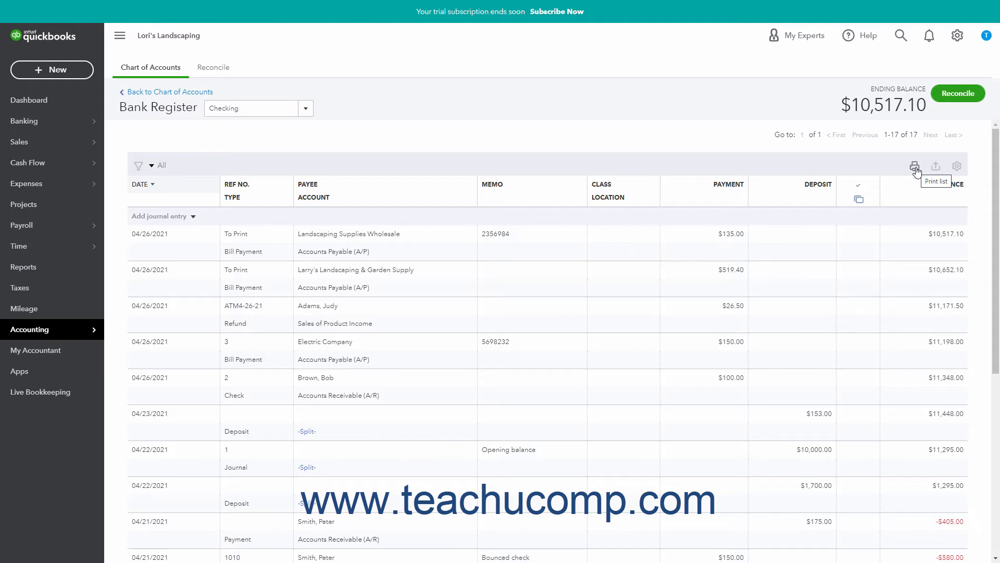
mouse_move(935, 166)
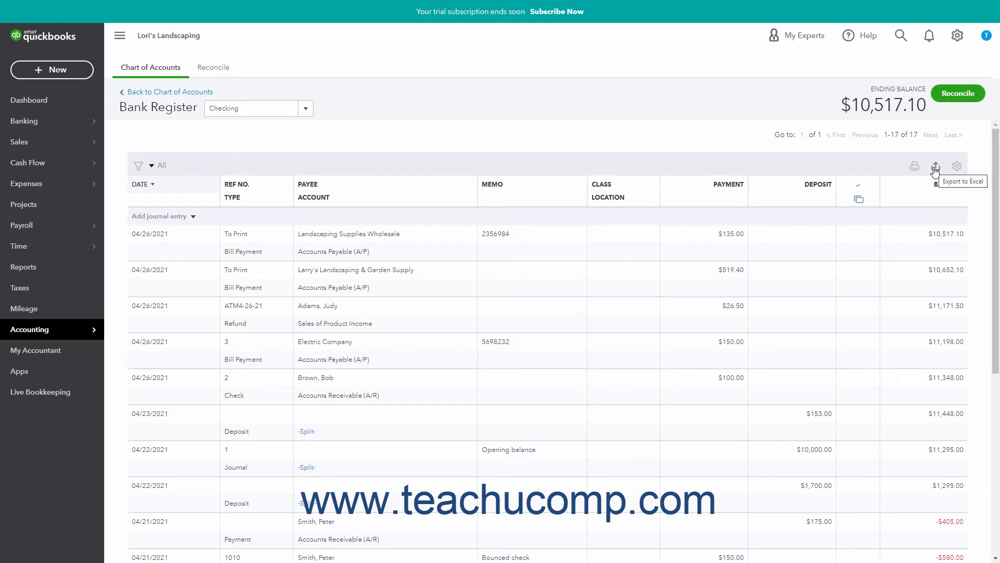
mouse_move(956, 166)
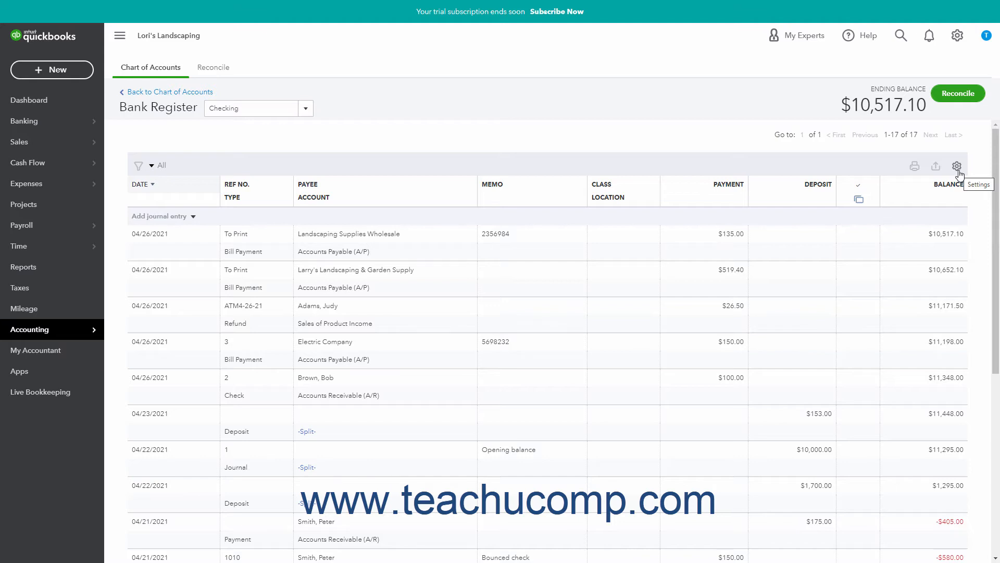
mouse_move(932, 177)
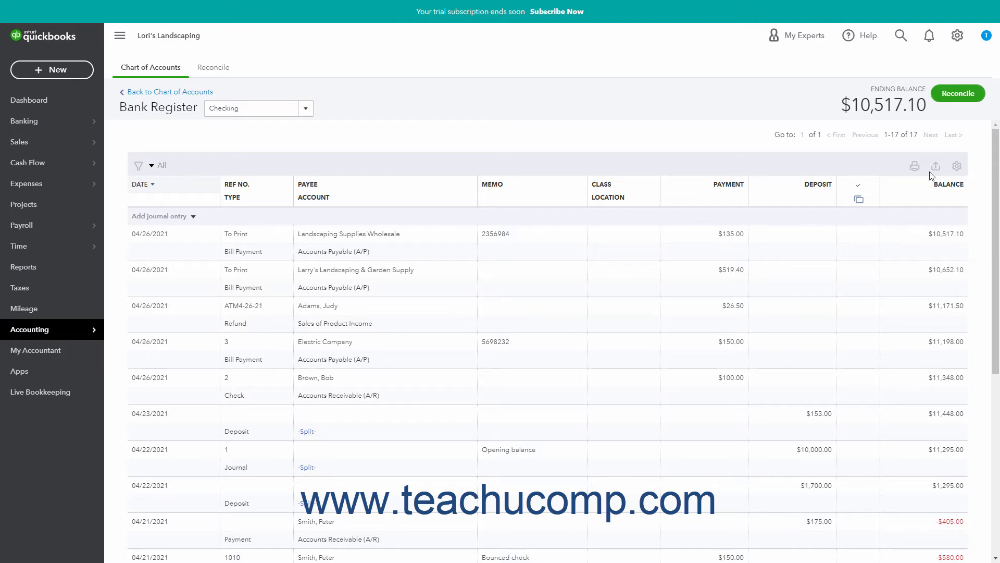
mouse_move(914, 164)
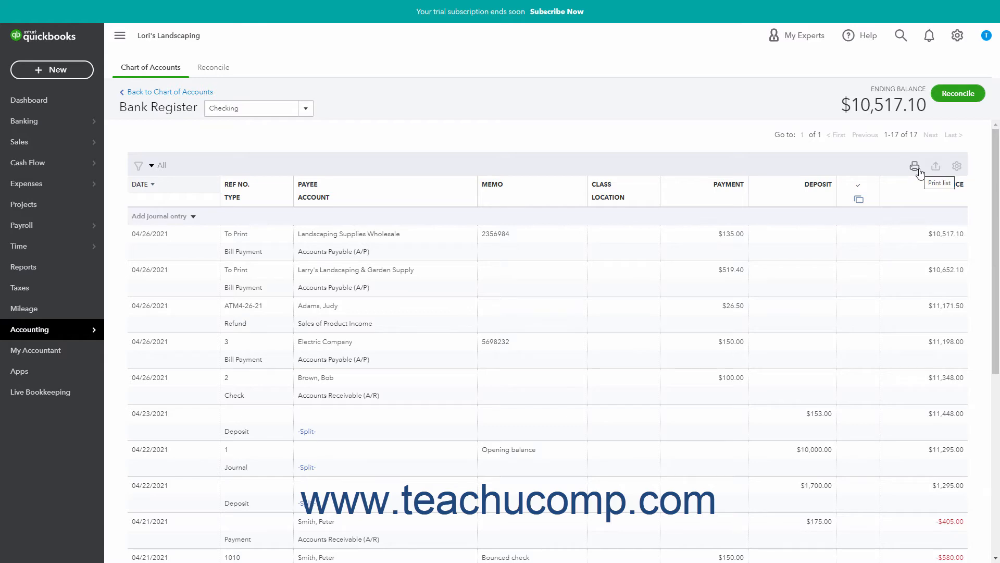
Step: Print the Checking register's transaction list and close the preview
click(915, 166)
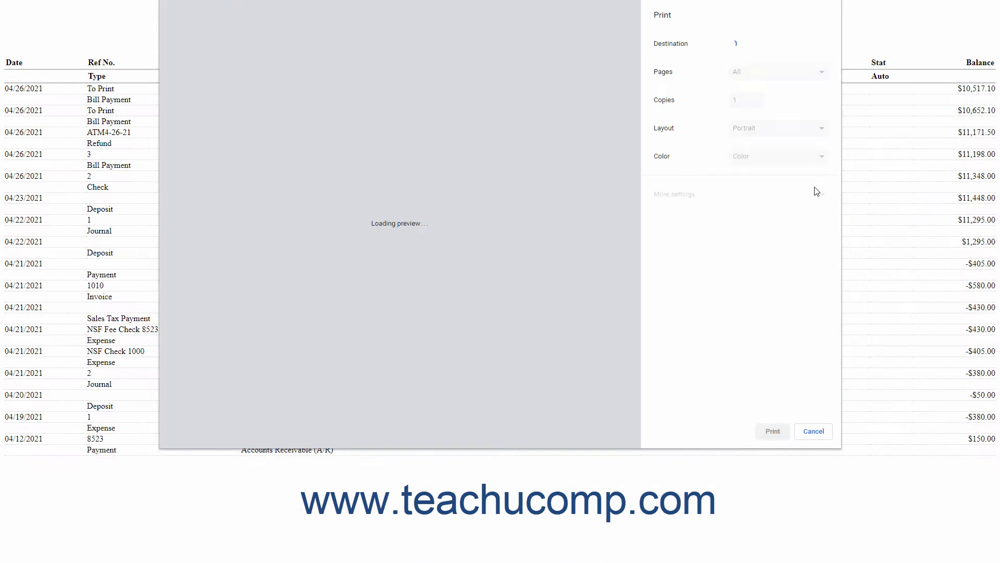
click(812, 432)
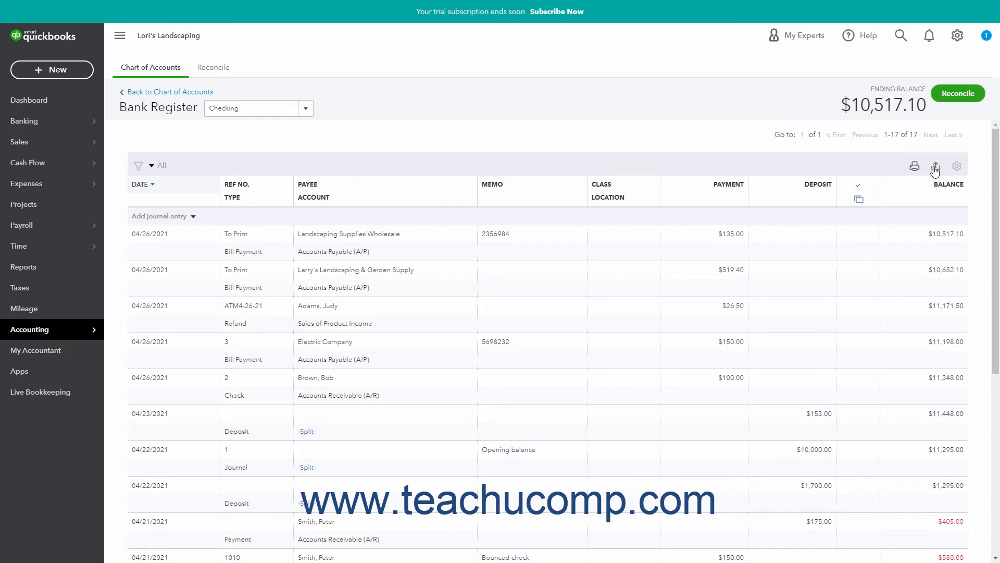
mouse_move(935, 167)
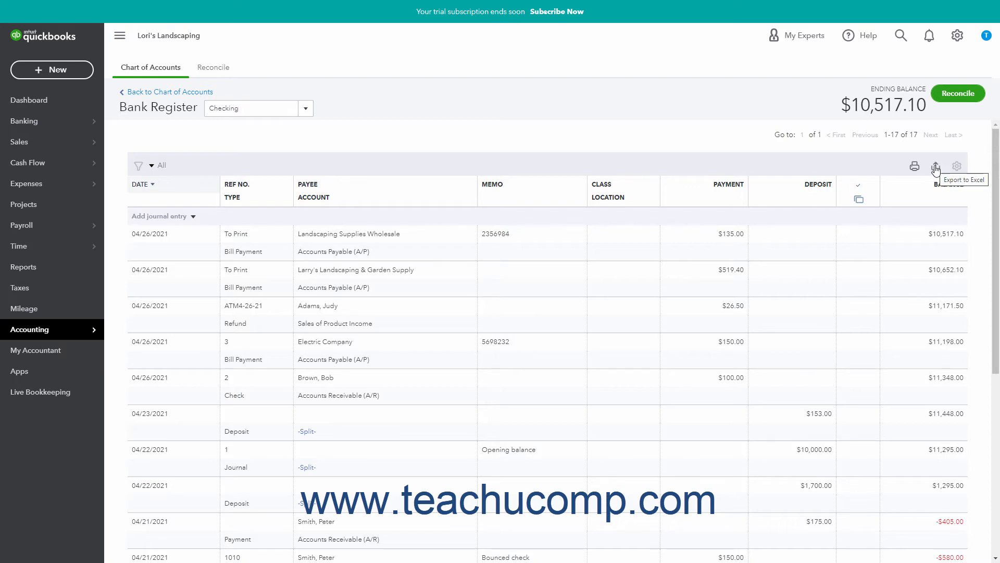
mouse_move(957, 166)
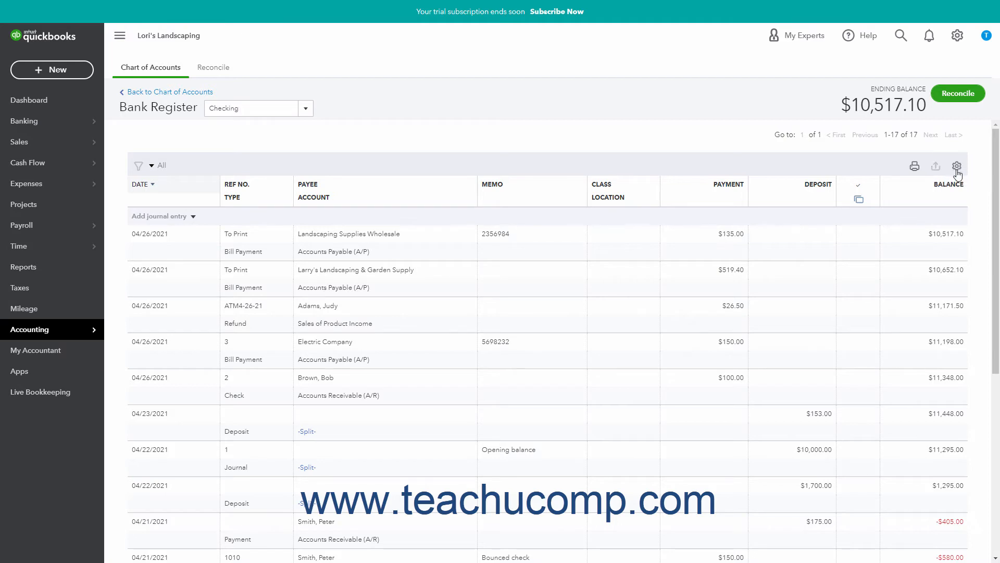
click(956, 165)
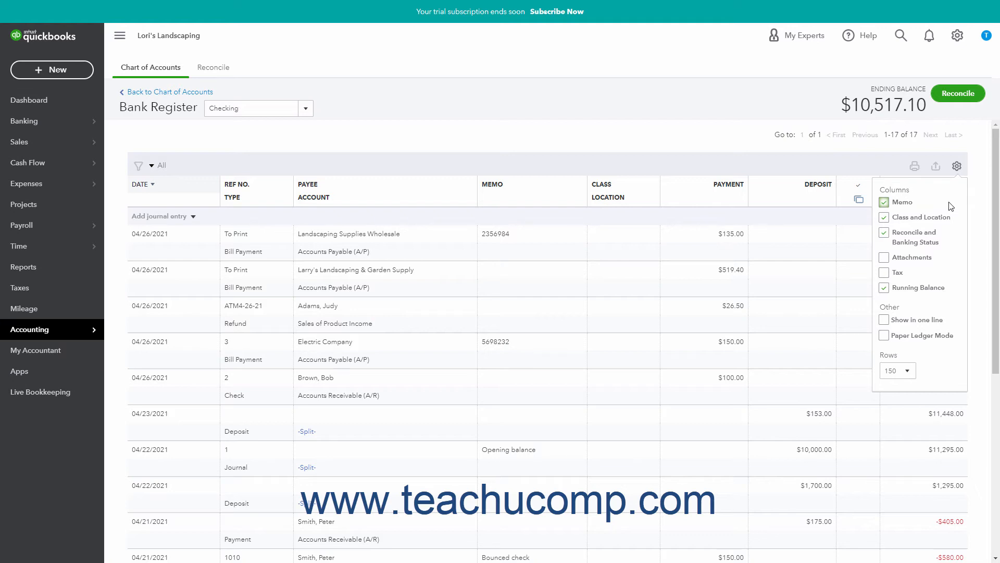
mouse_move(947, 222)
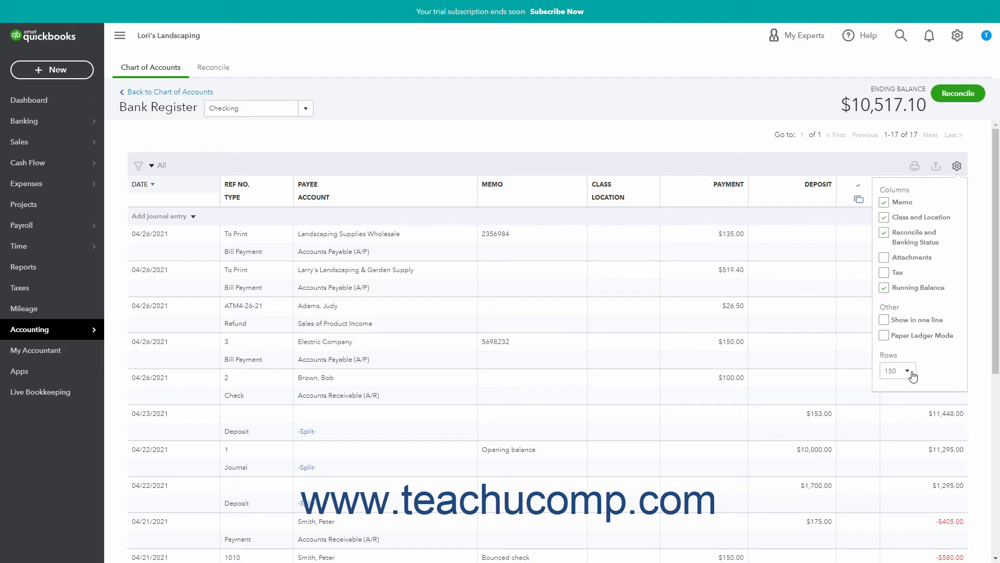
click(896, 370)
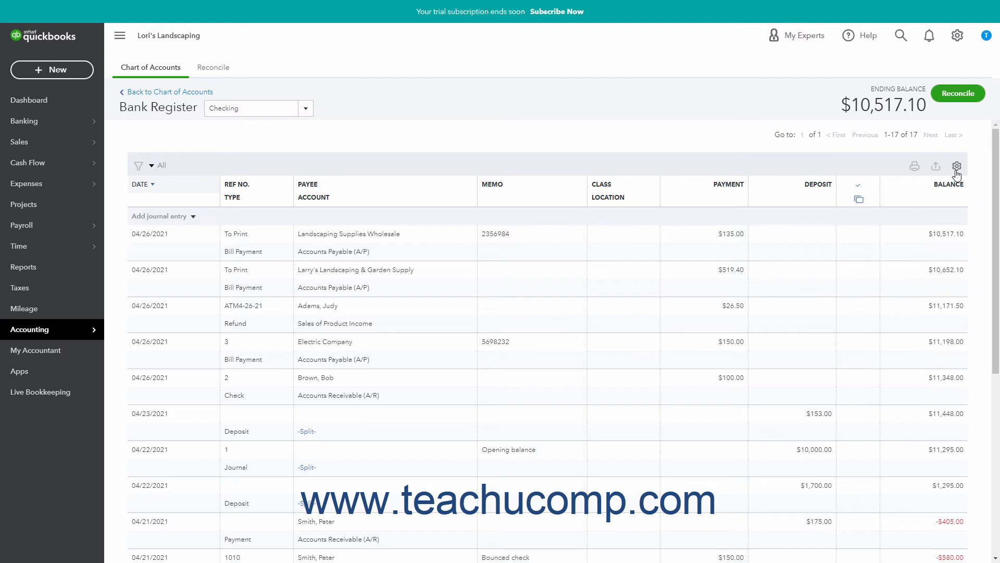
mouse_move(346, 218)
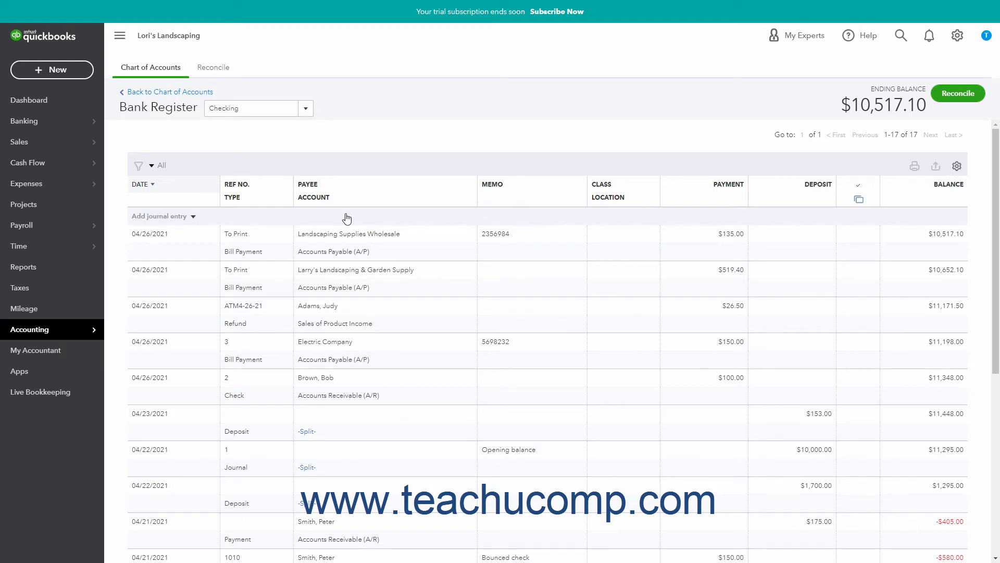
mouse_move(191, 217)
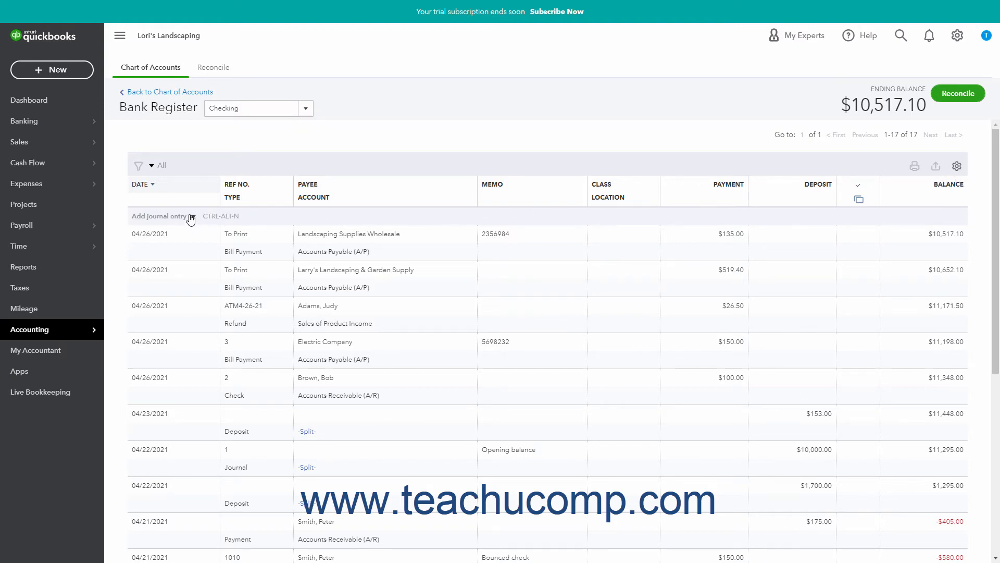
Step: Show the new-transaction type list beside Add journal entry in the Checking register
click(161, 216)
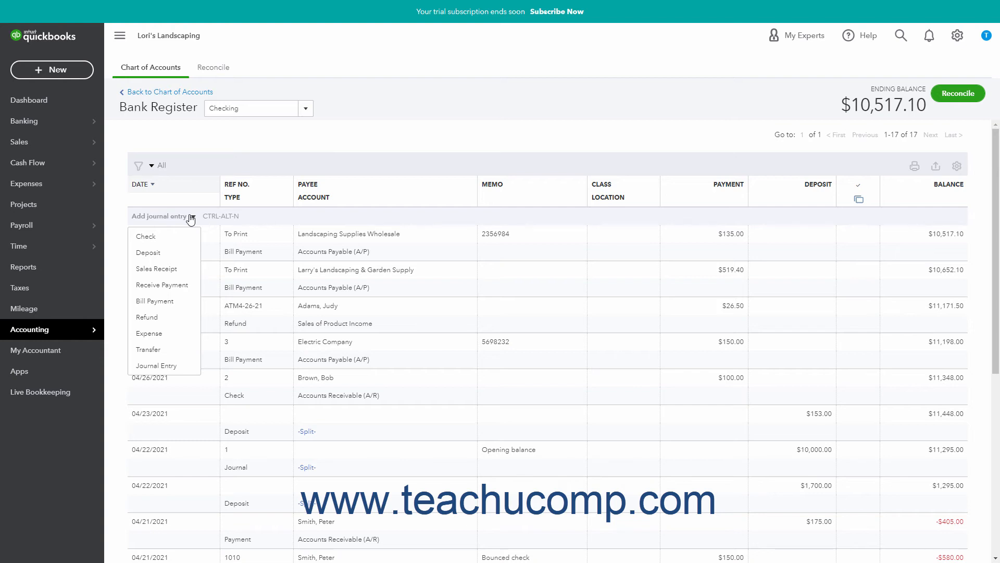
mouse_move(146, 237)
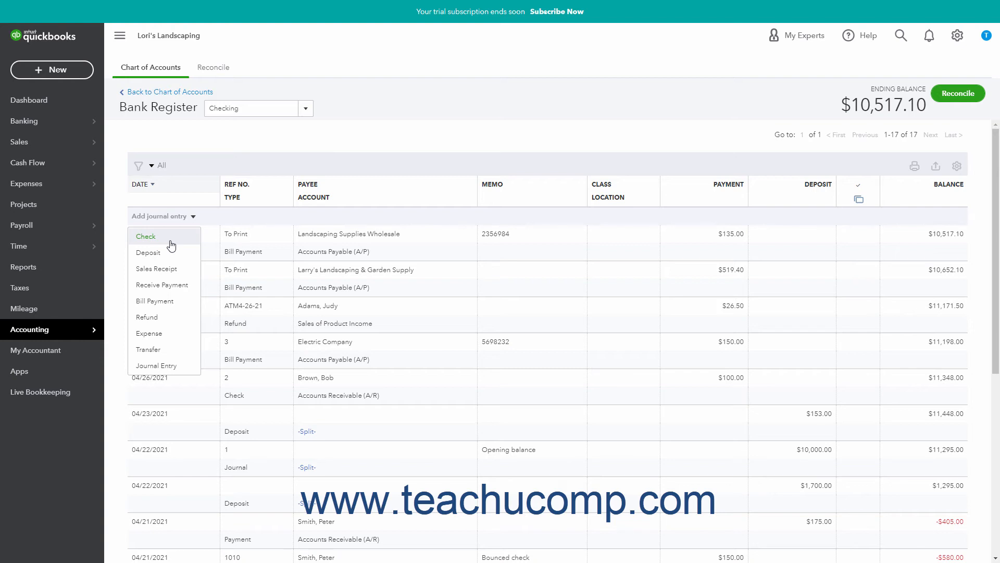
Step: Save a new $150 check, ref DEBIT4-27-21, to Landscaping Supplies Wholesale for Purchases
click(146, 236)
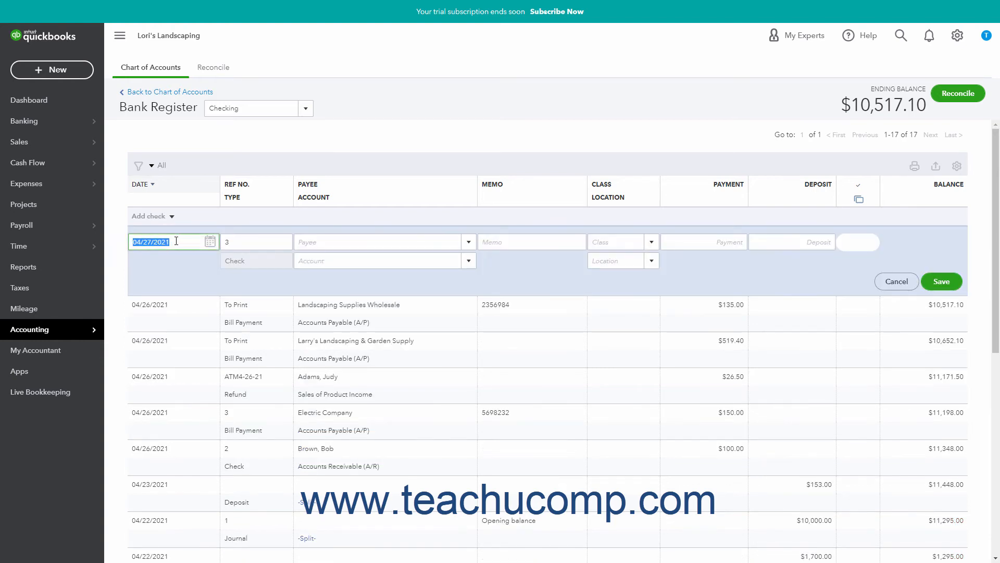
text(DEBIT4-27-21)
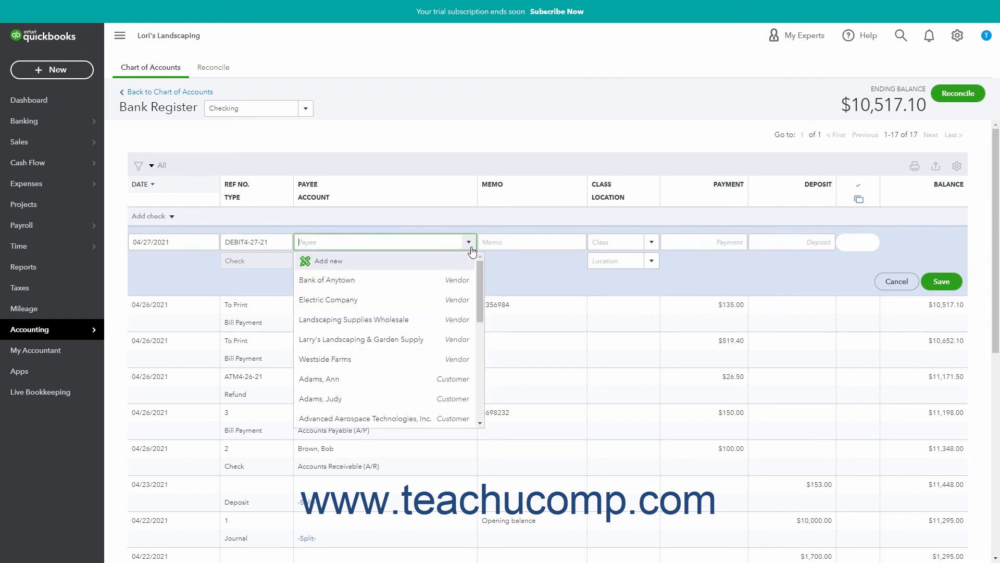
click(353, 319)
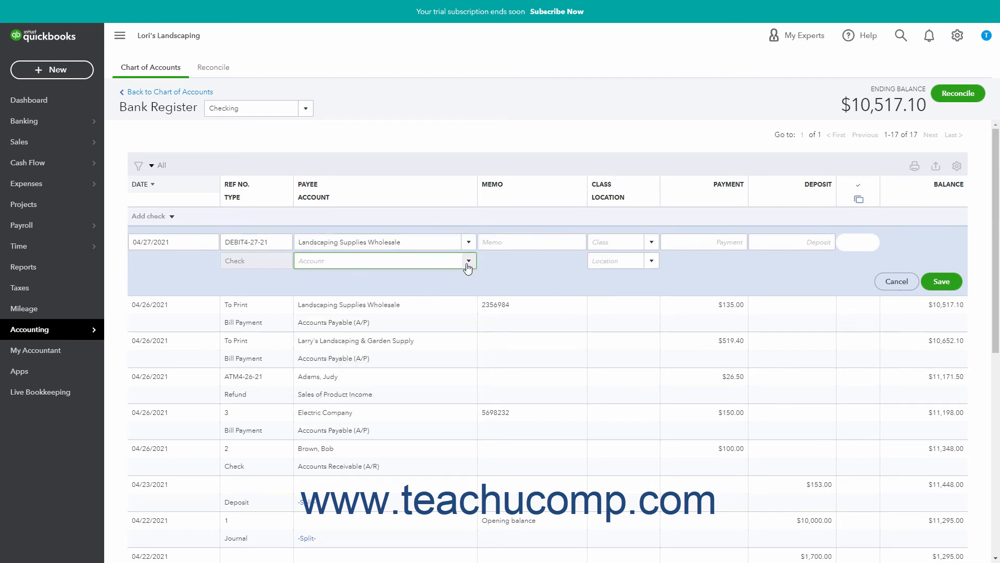
click(468, 260)
text(Bought patio fountain)
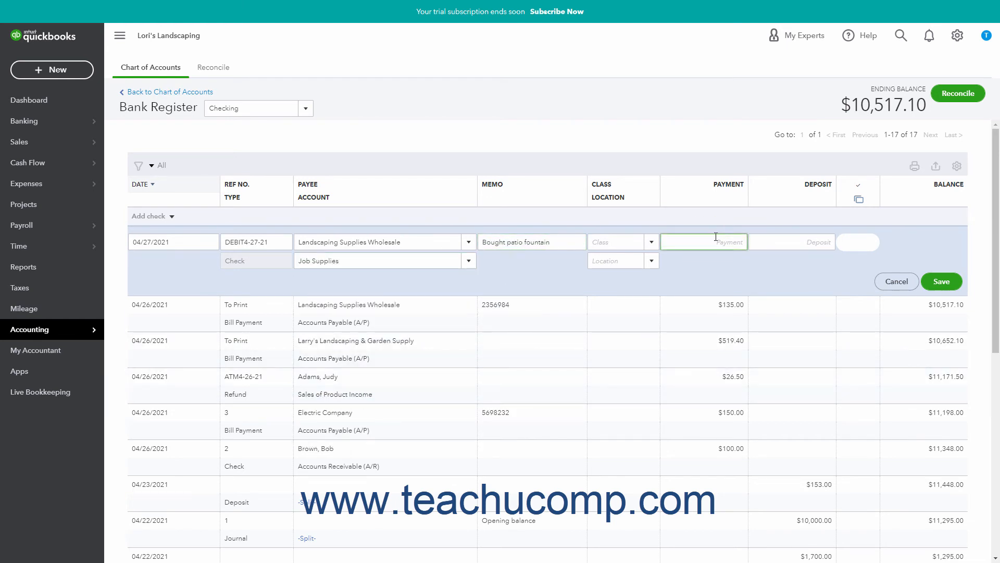
text(150)
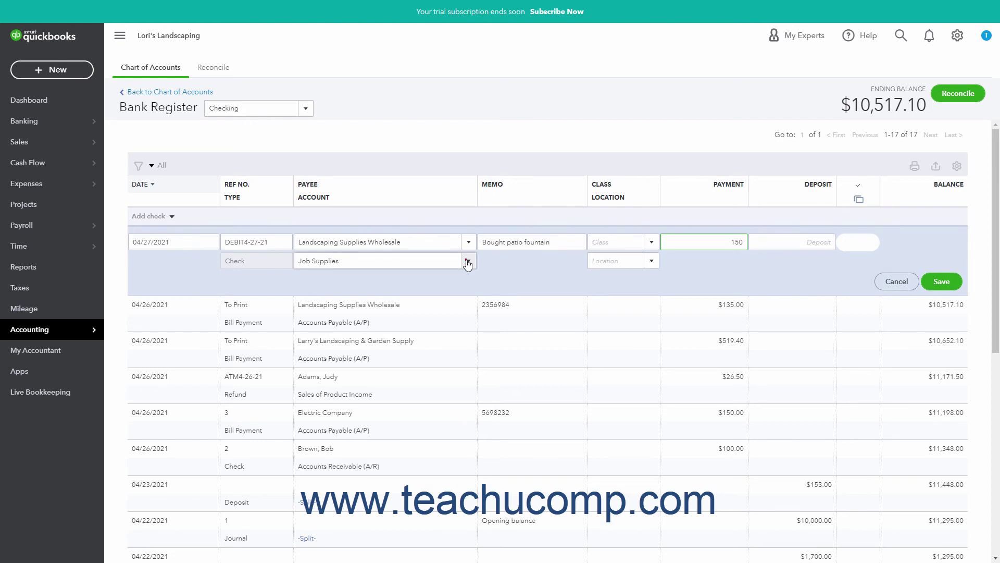
text(Purchases)
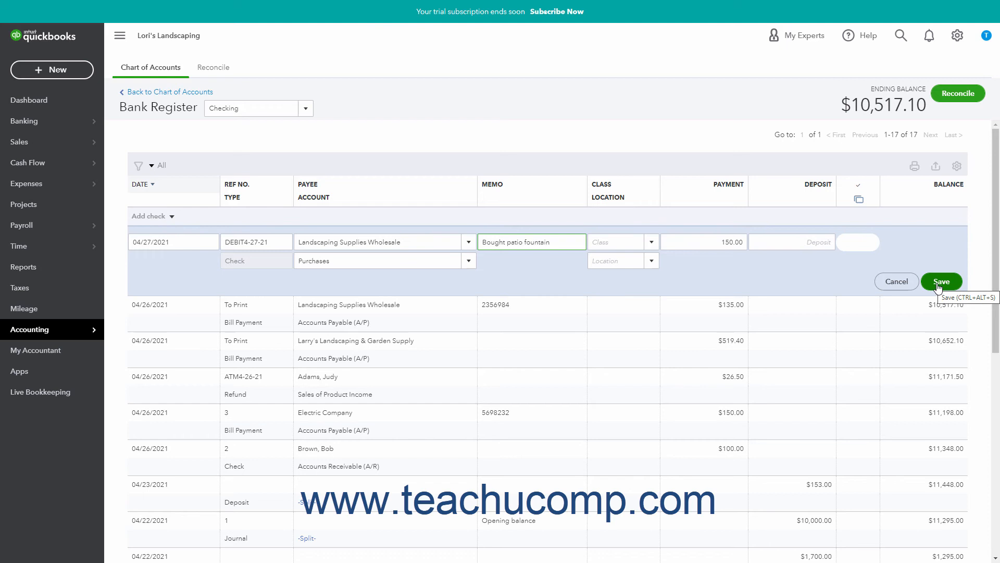
mouse_move(896, 281)
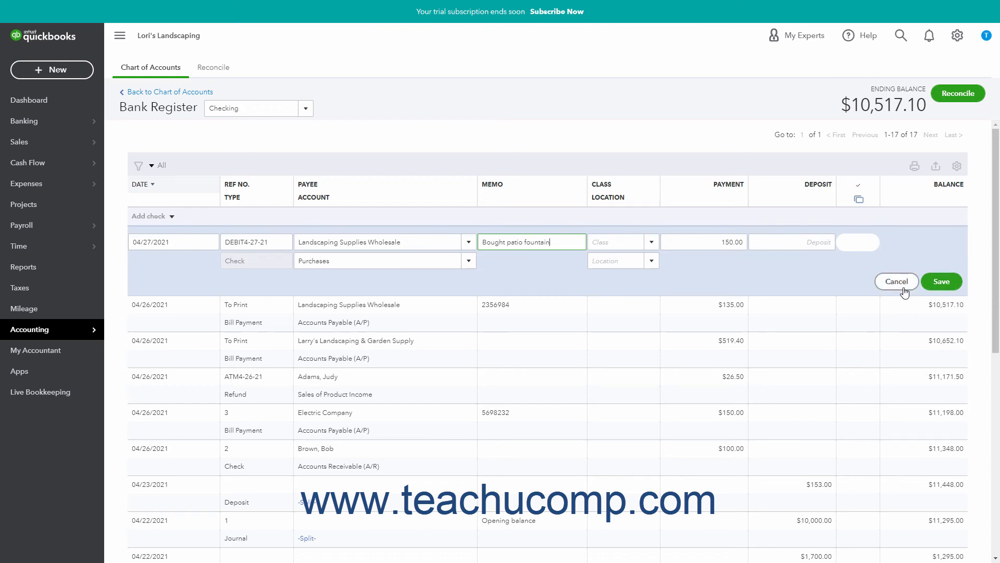
mouse_move(942, 281)
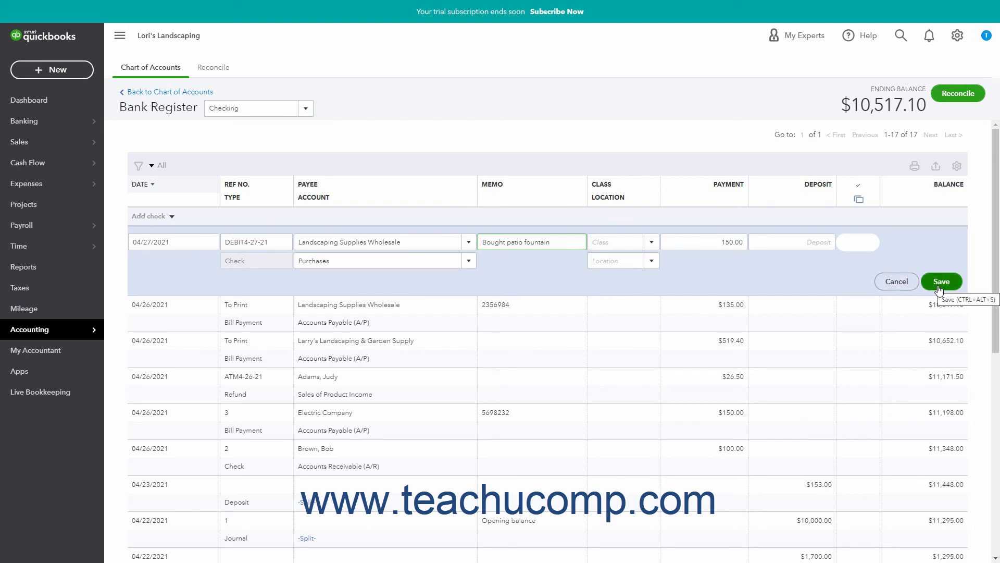
click(940, 281)
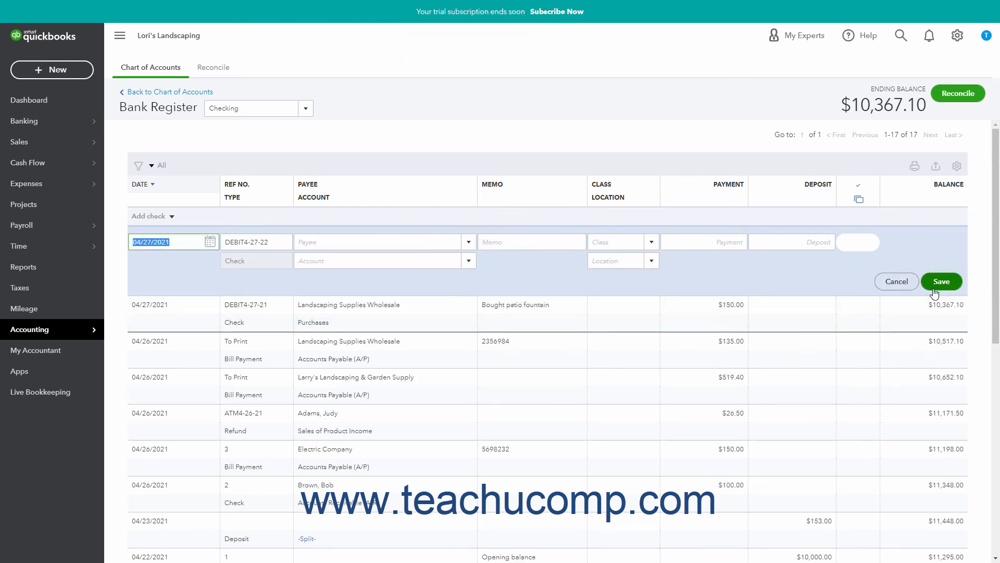
mouse_move(275, 430)
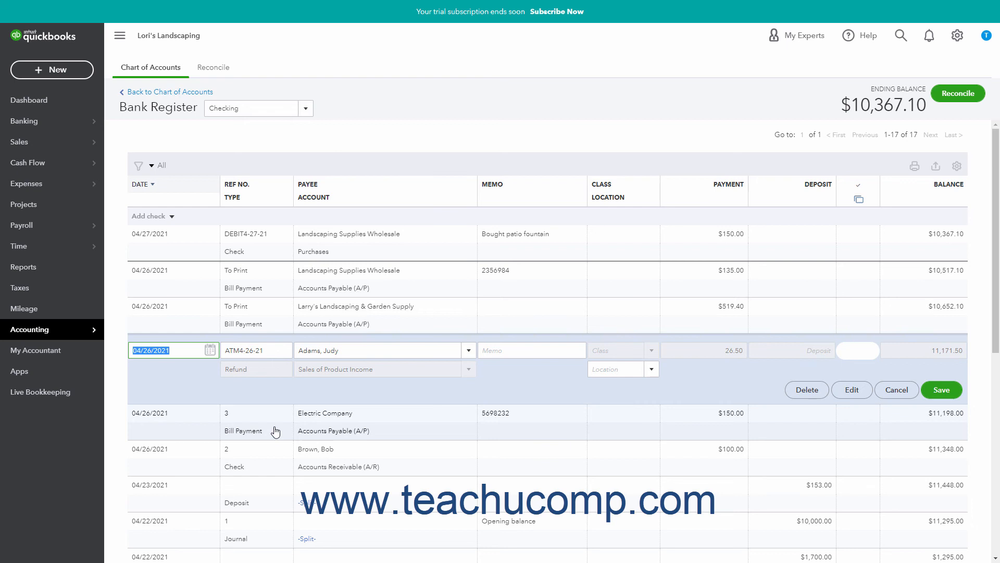
mouse_move(269, 419)
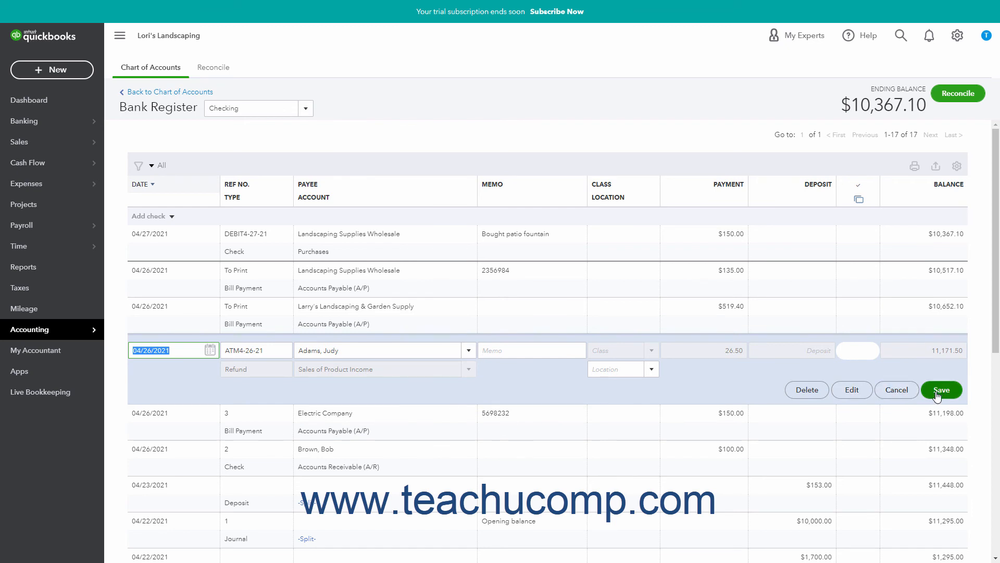
mouse_move(942, 389)
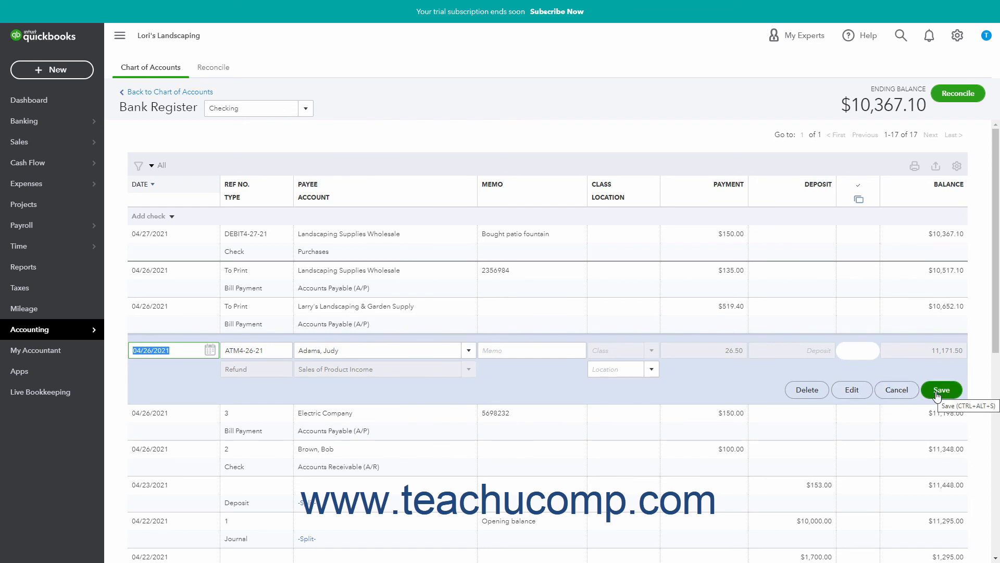
mouse_move(852, 390)
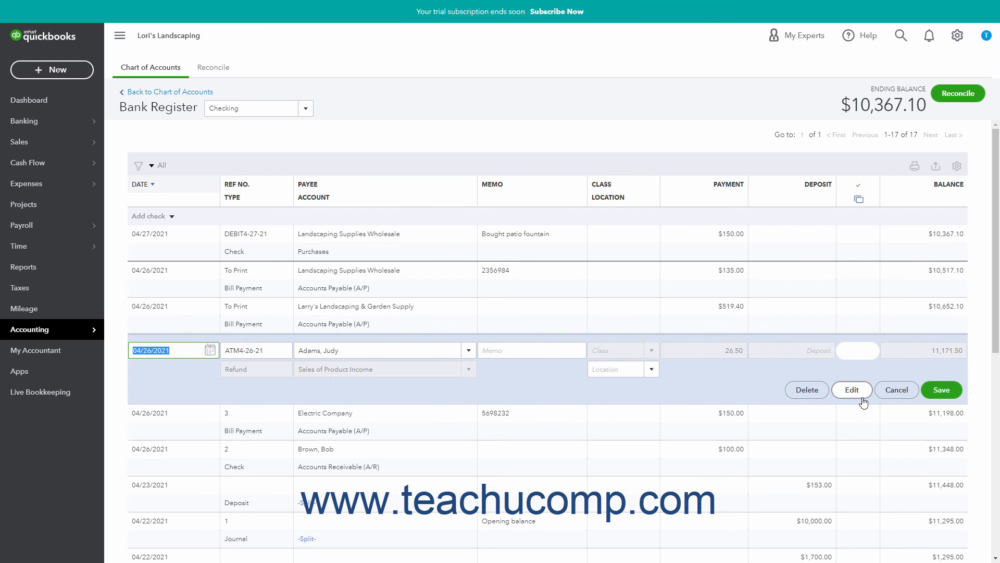
mouse_move(806, 389)
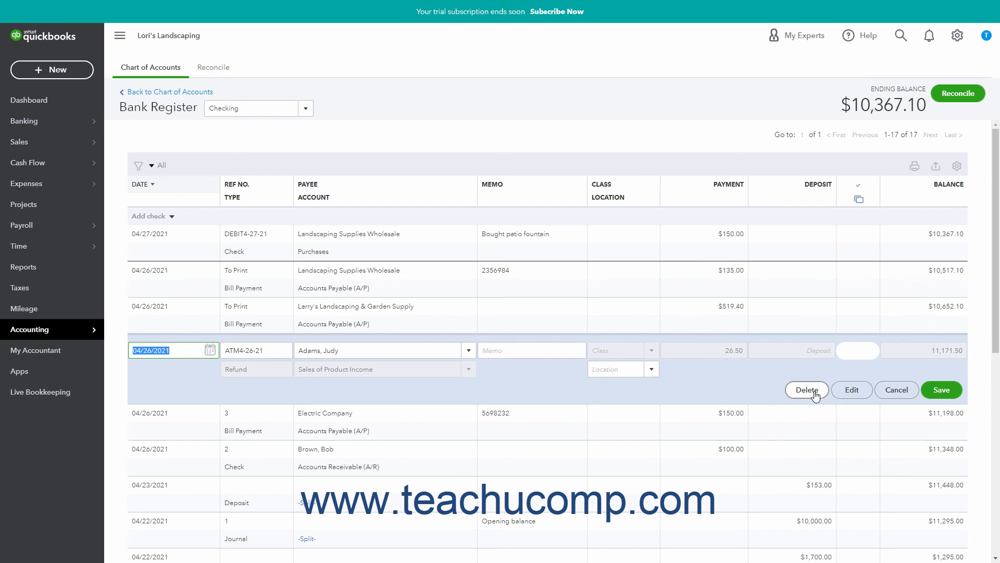
mouse_move(896, 390)
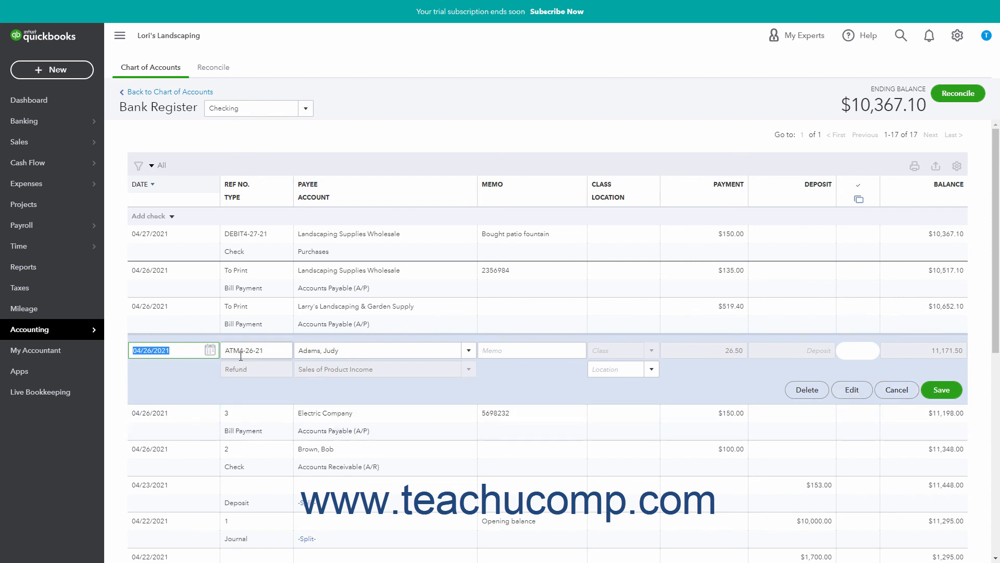
click(255, 350)
text(DEBI)
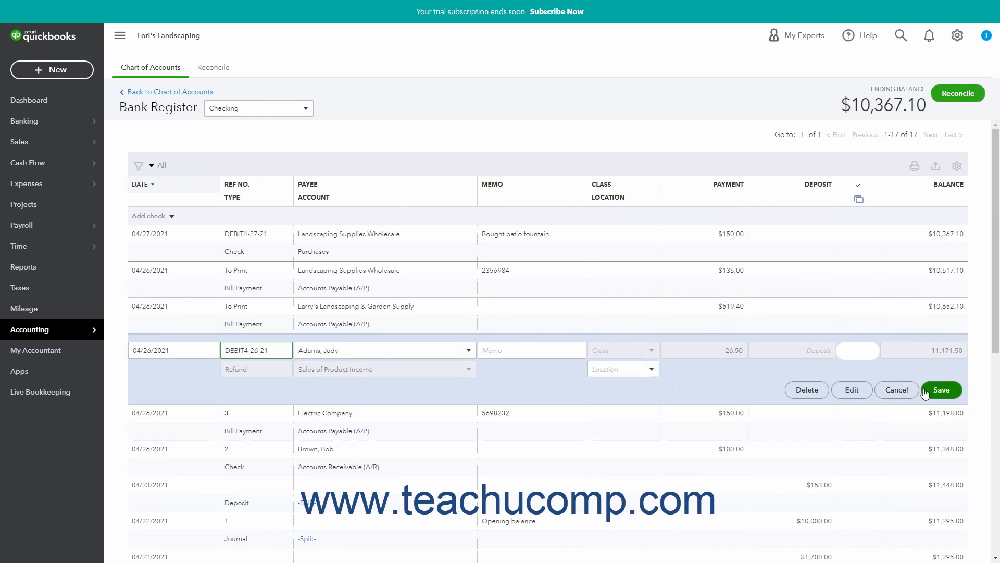
Step: Save the refund with ref DEBIT4-26-21, leaving the Checking balance at $10,367.10
click(940, 389)
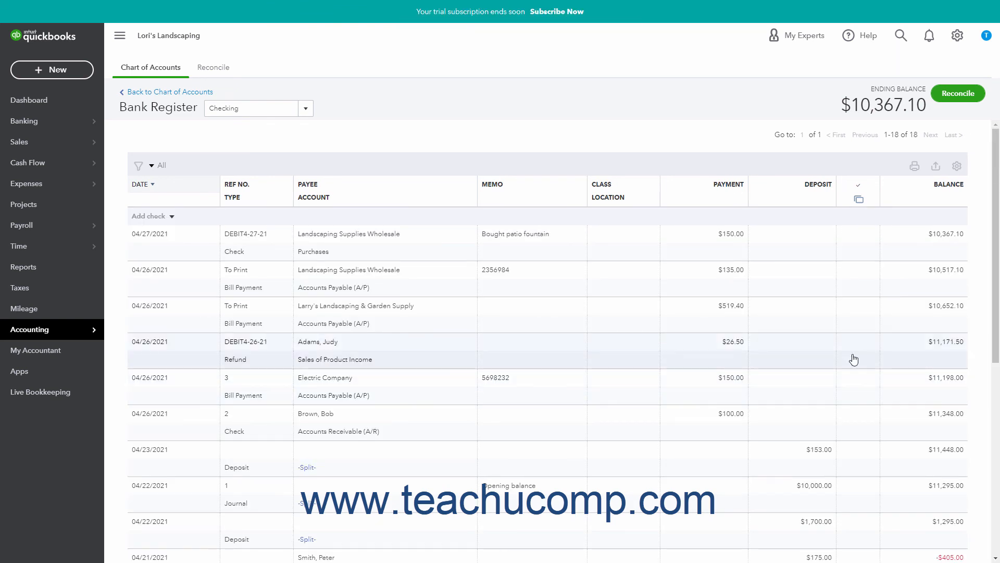
mouse_move(851, 144)
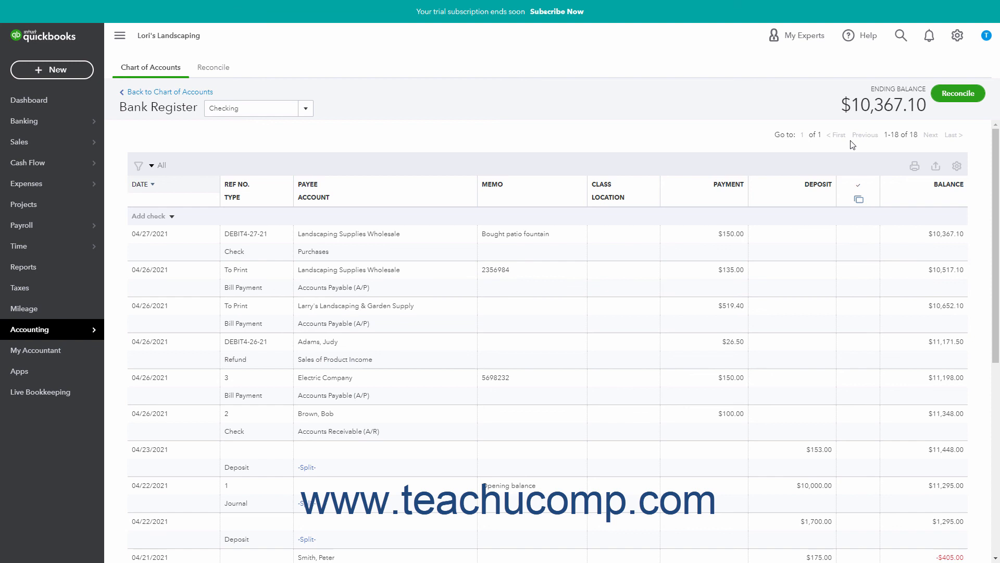
mouse_move(852, 142)
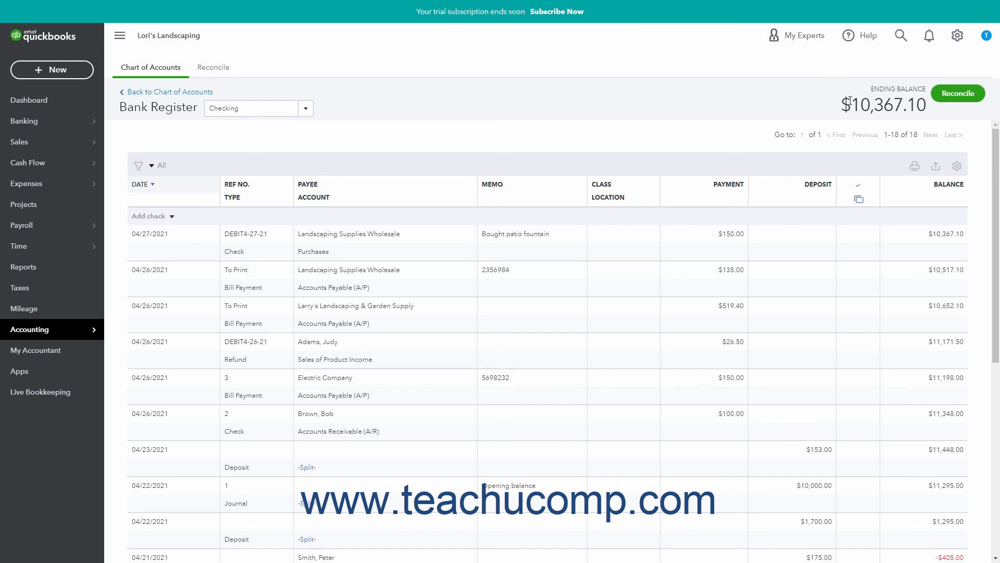
mouse_move(958, 93)
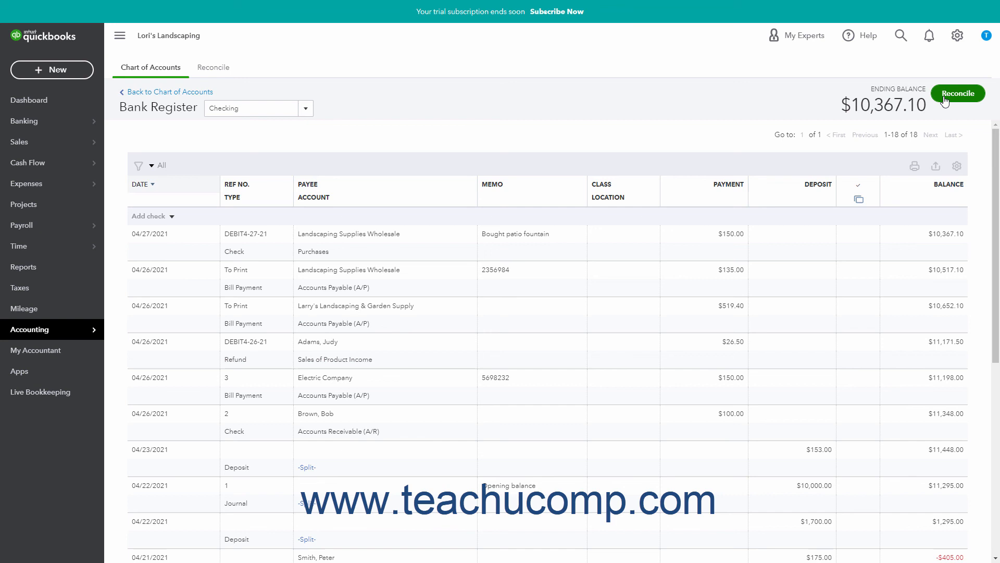